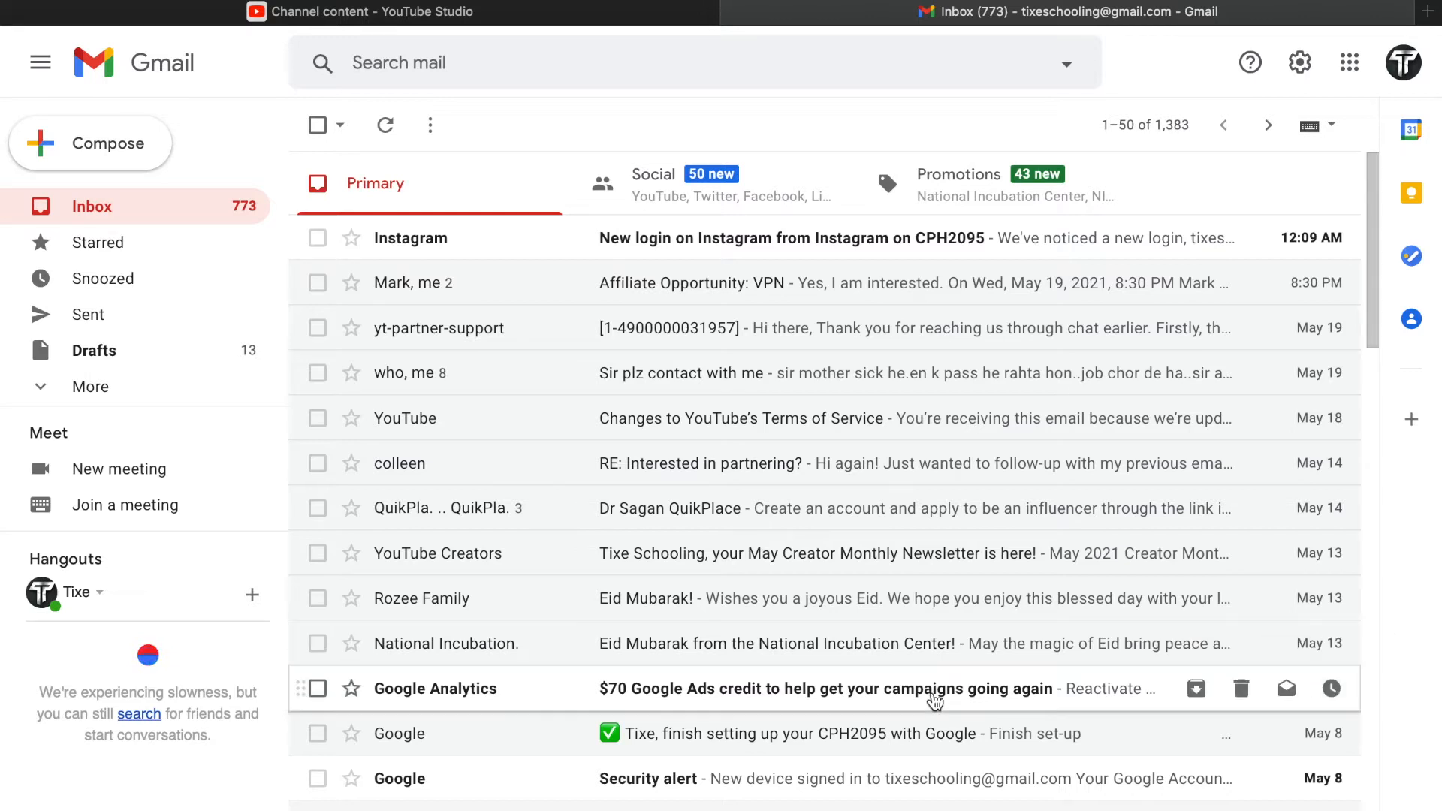
Check the signed-in account, then launch Google Contacts from the Google apps grid
{"action": "scroll", "scroll_direction": "down", "scroll_amount": 3}
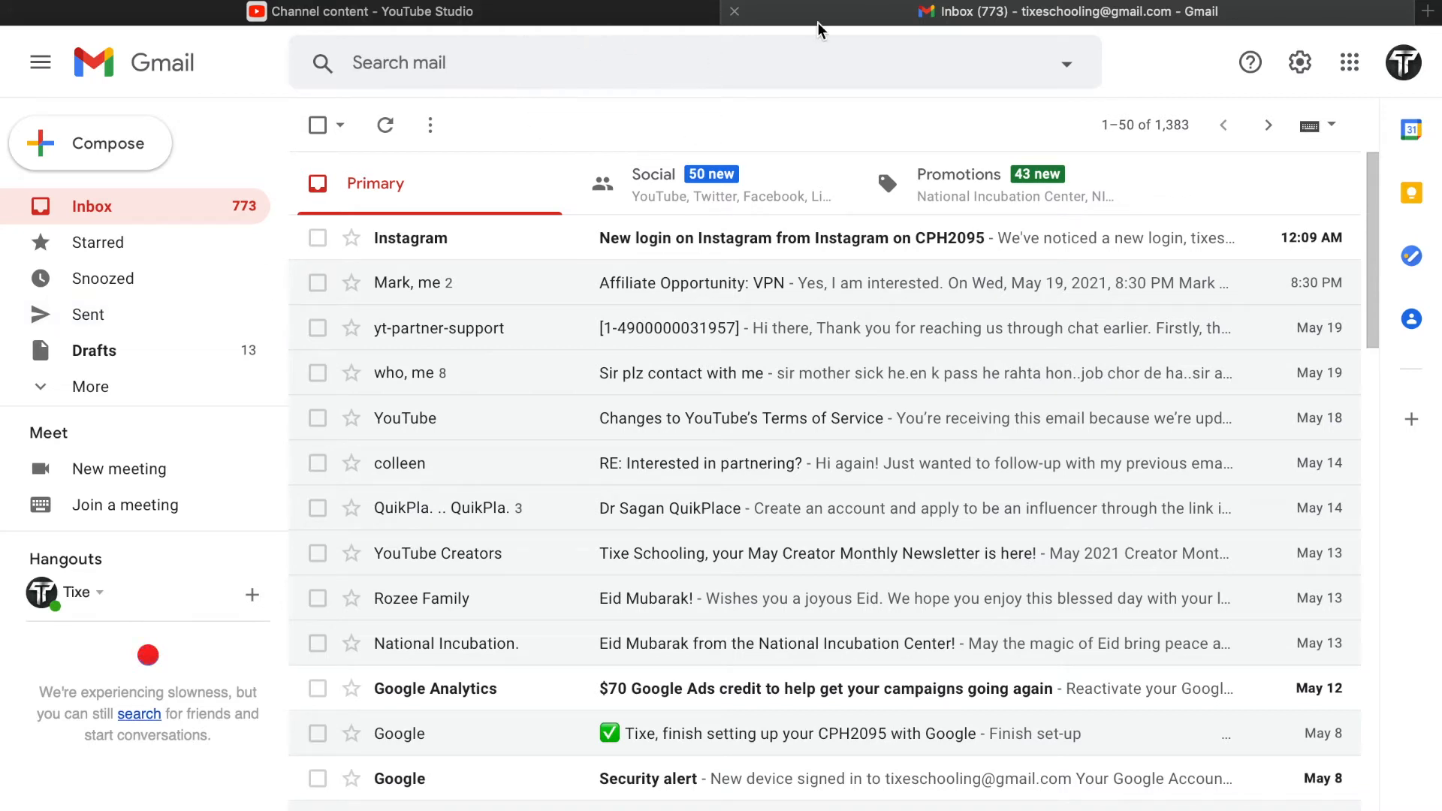
{"action": "mouse_move", "coordinate": [1402, 63]}
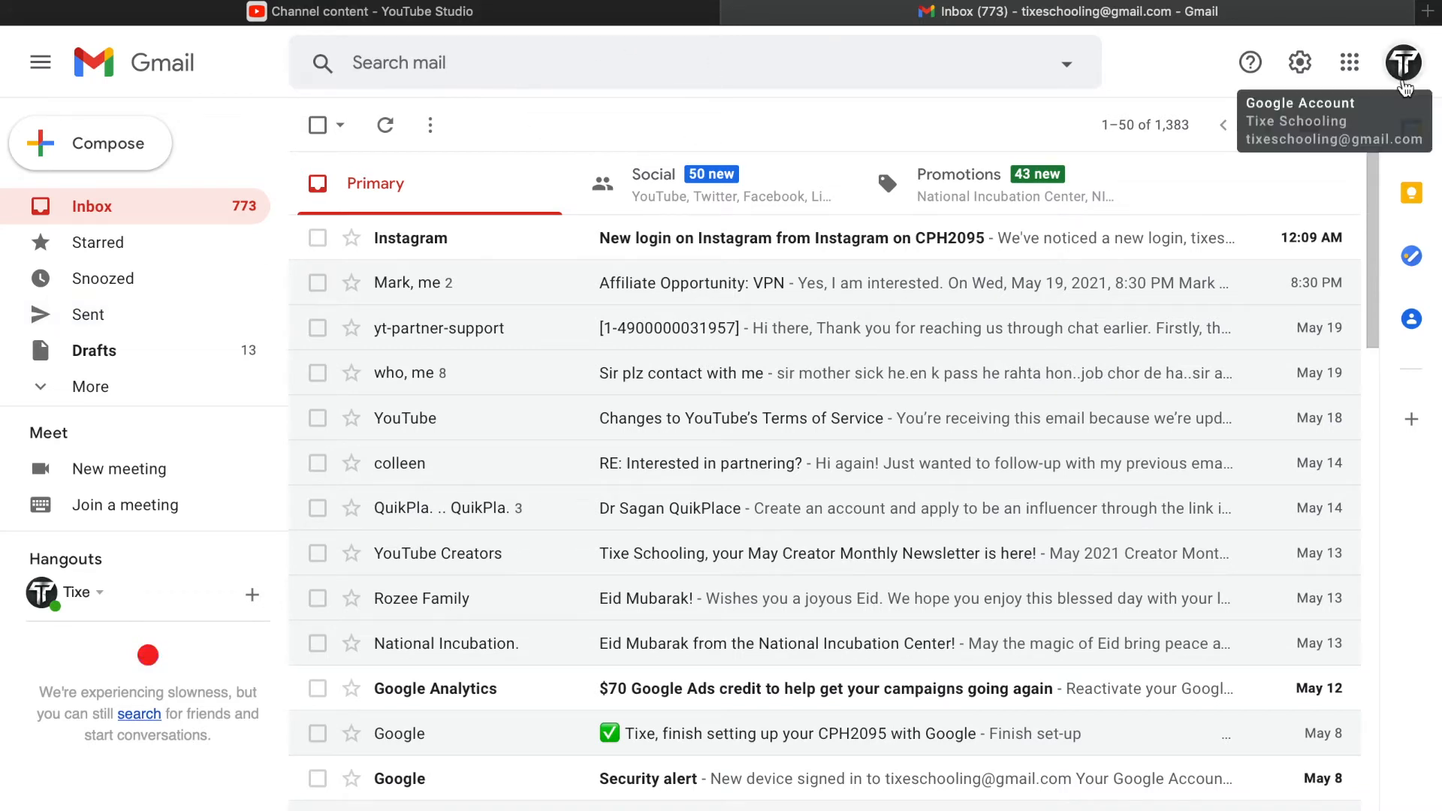
{"action": "left_click", "coordinate": [1402, 62]}
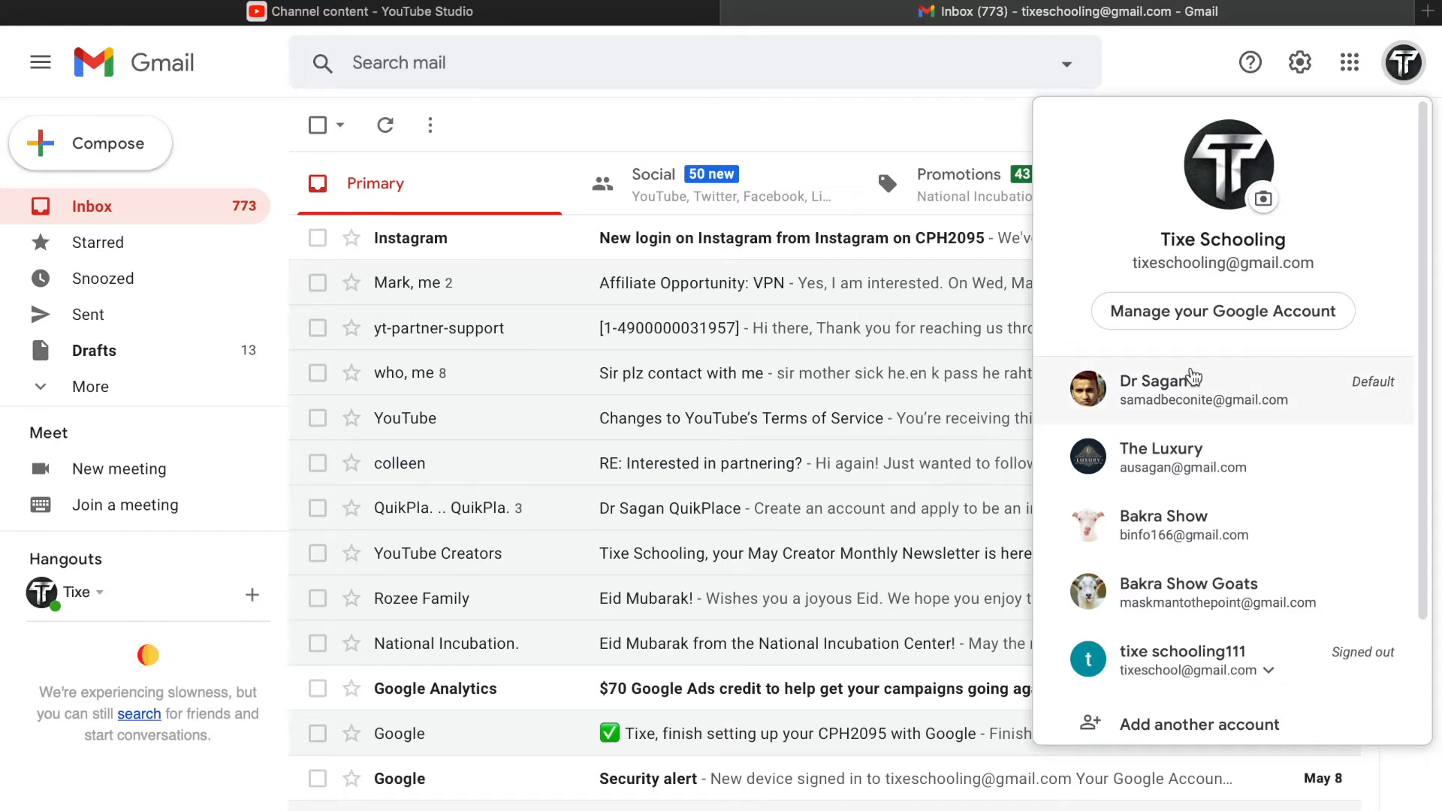
{"action": "mouse_move", "coordinate": [804, 282]}
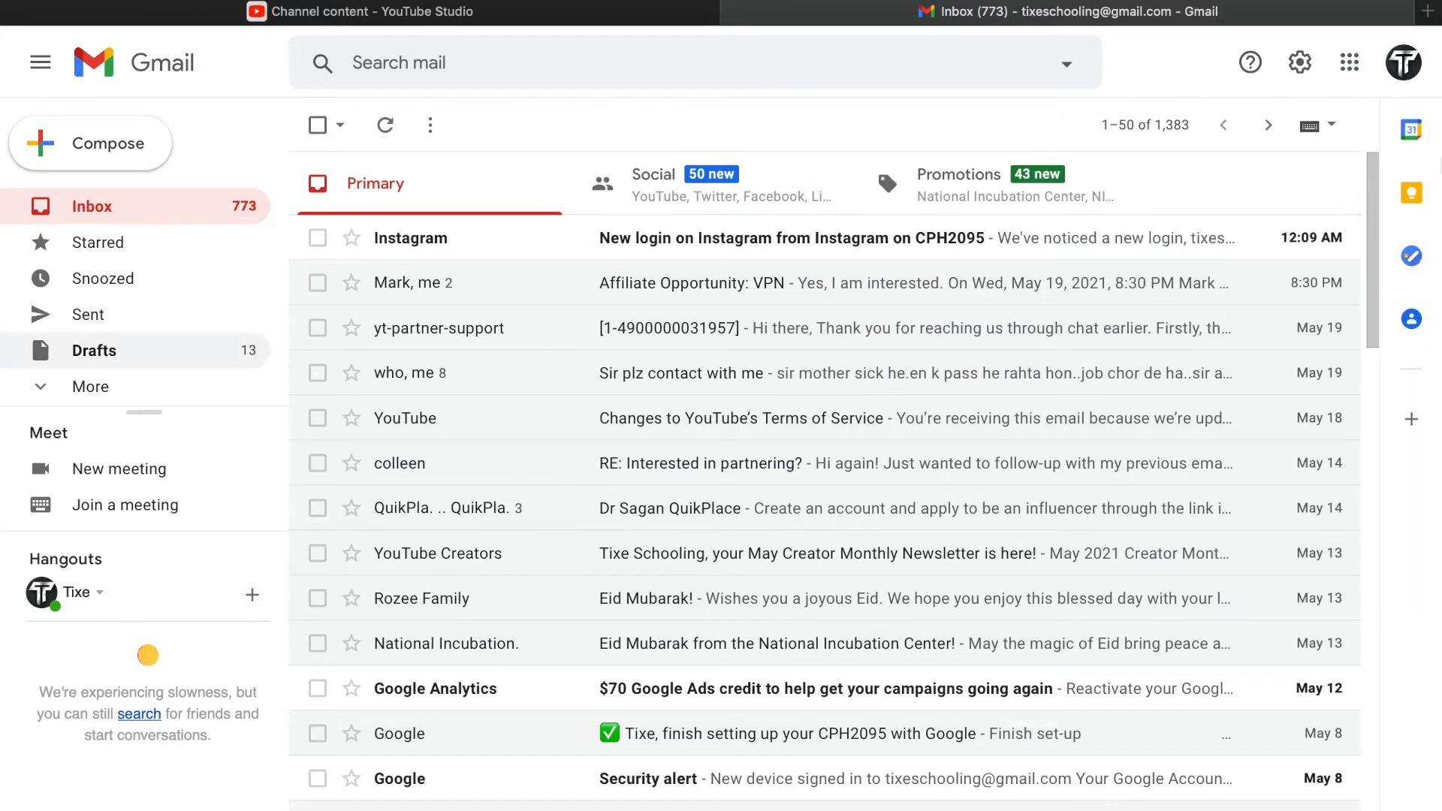
{"action": "mouse_move", "coordinate": [658, 463]}
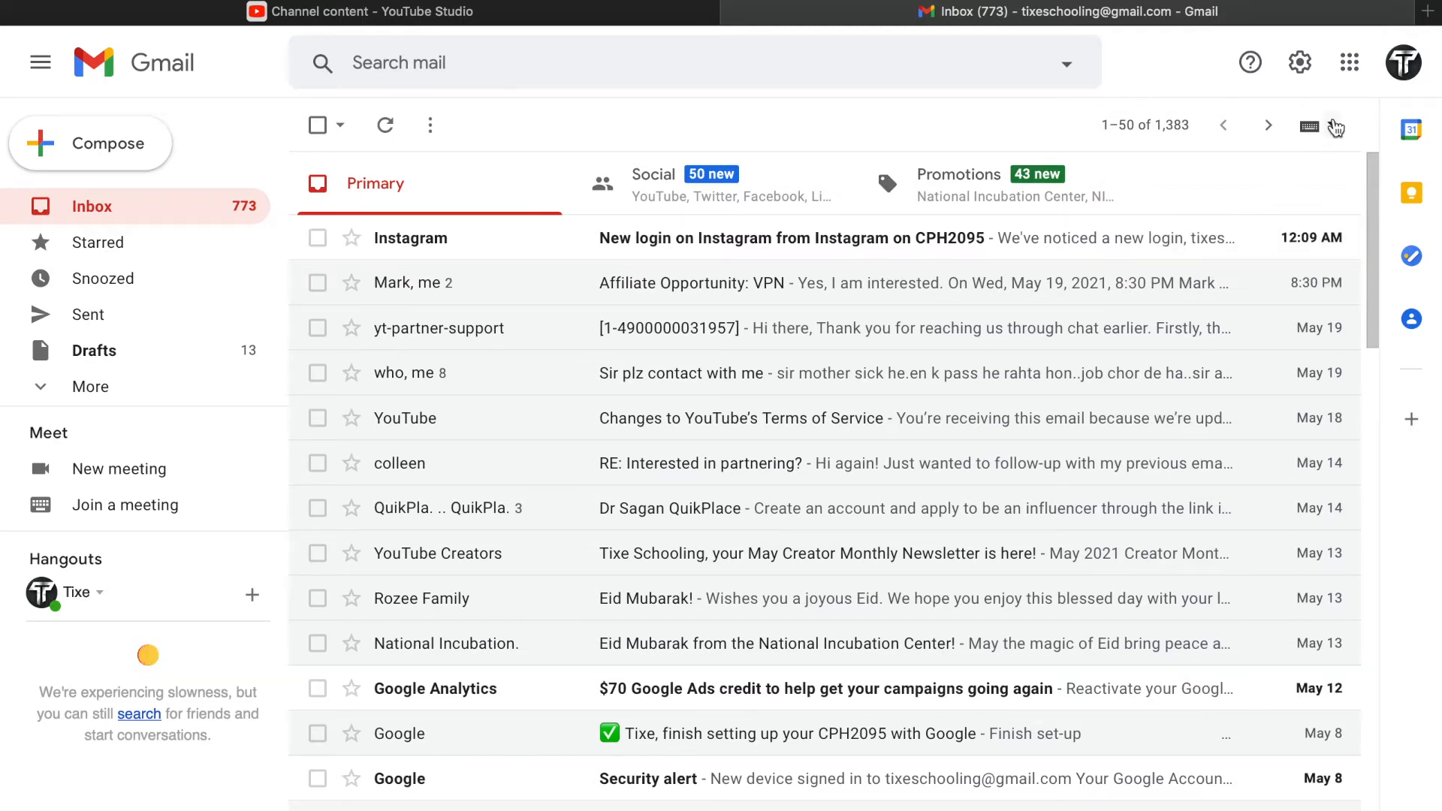
{"action": "mouse_move", "coordinate": [1349, 61]}
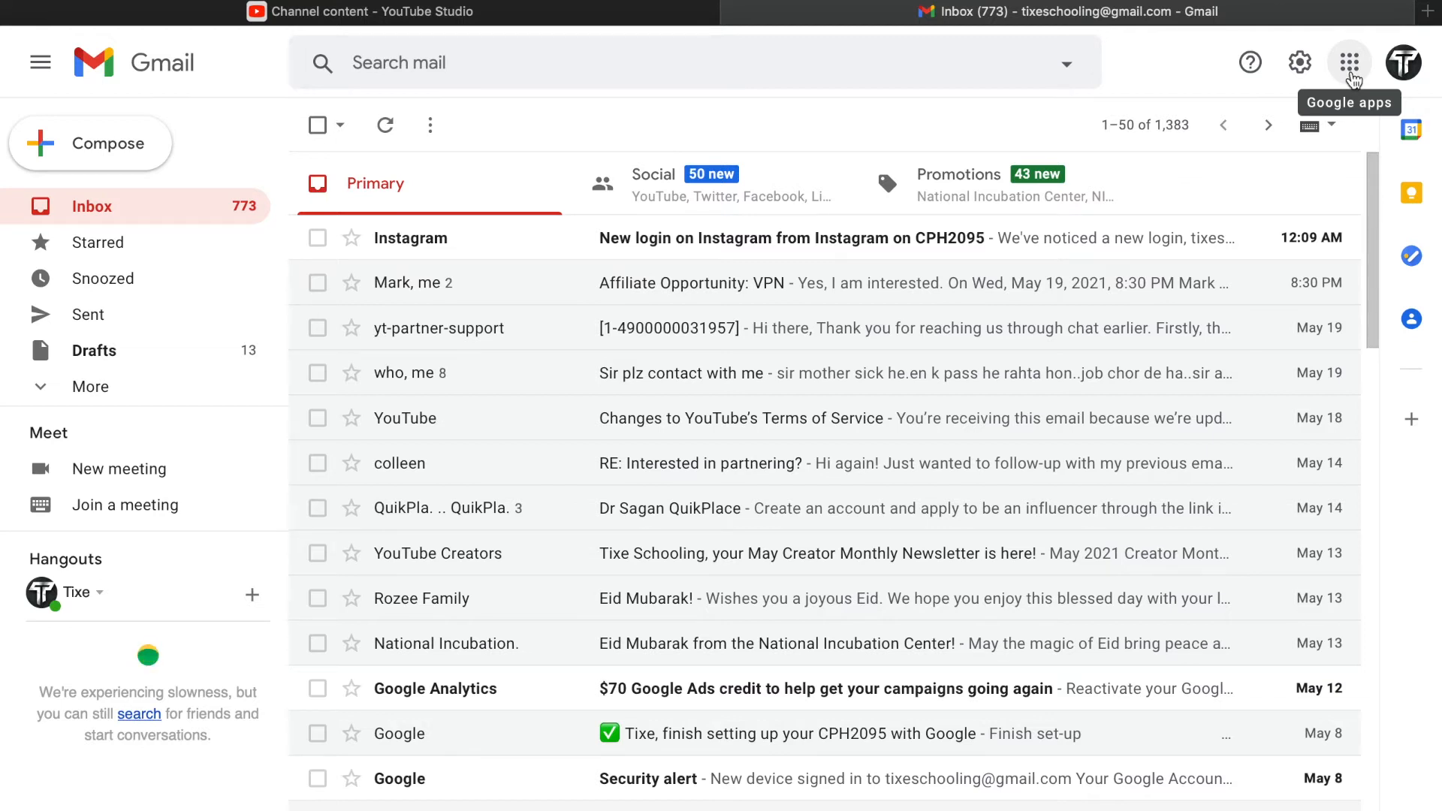
{"action": "left_click", "coordinate": [1348, 63]}
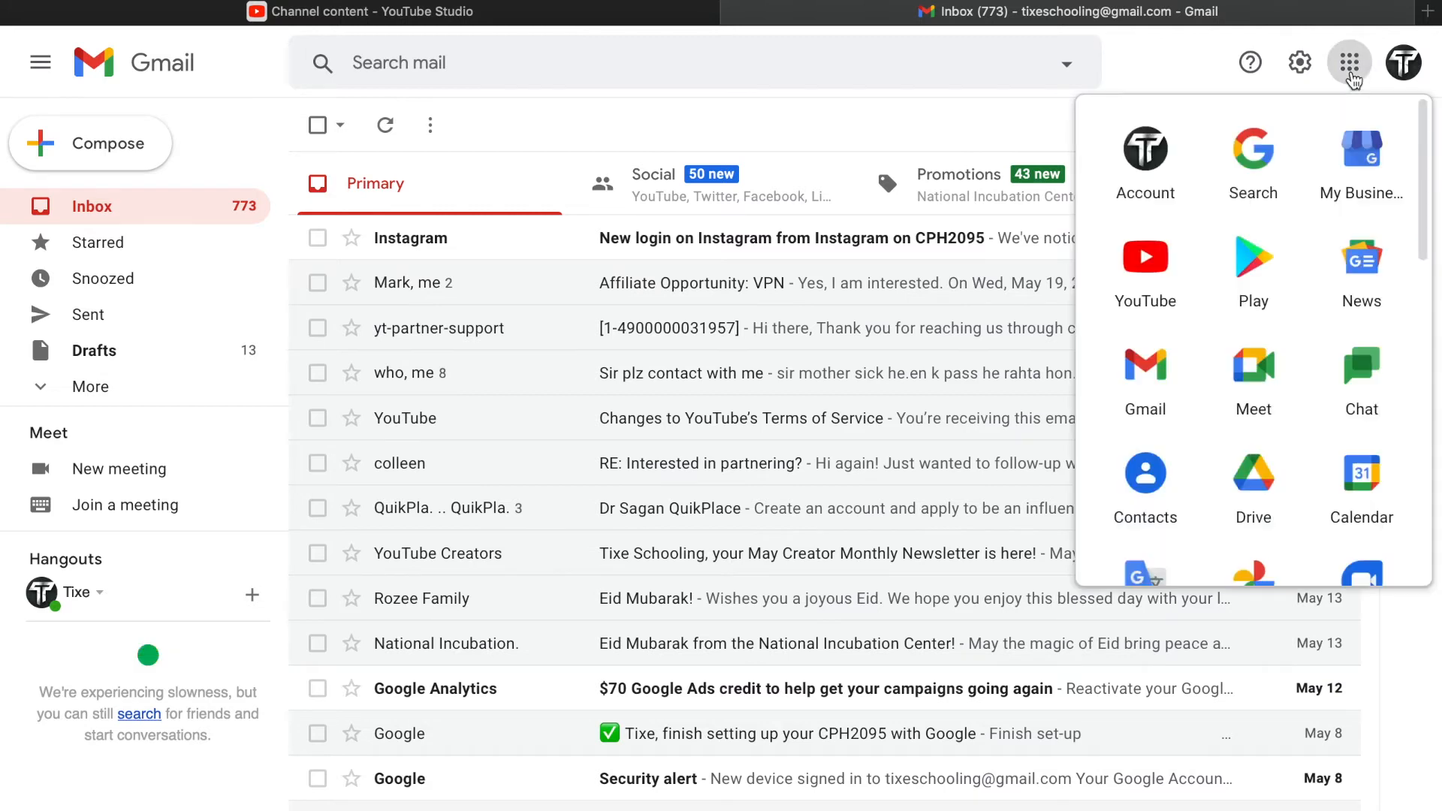
{"action": "mouse_move", "coordinate": [1315, 464]}
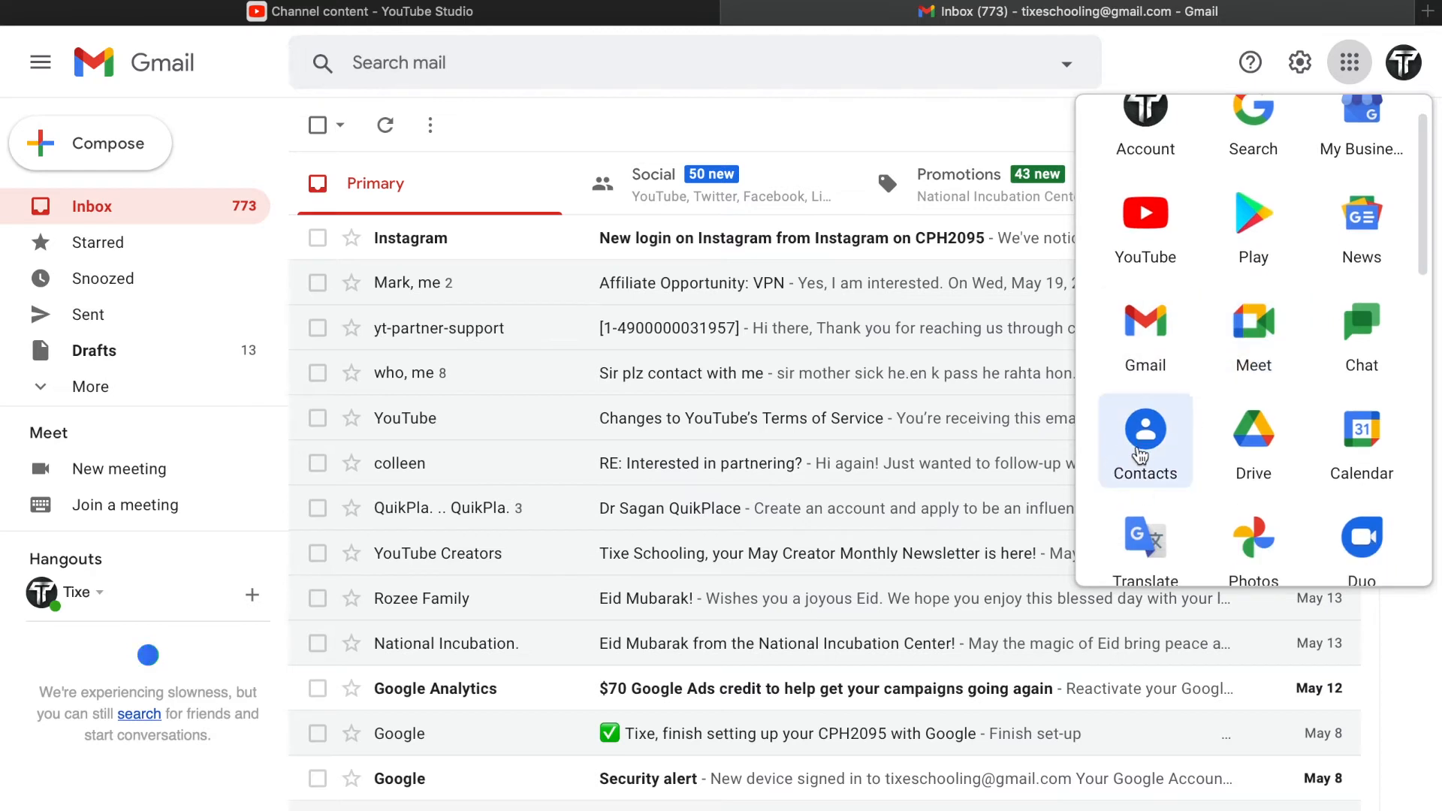
{"action": "left_click", "coordinate": [1144, 439]}
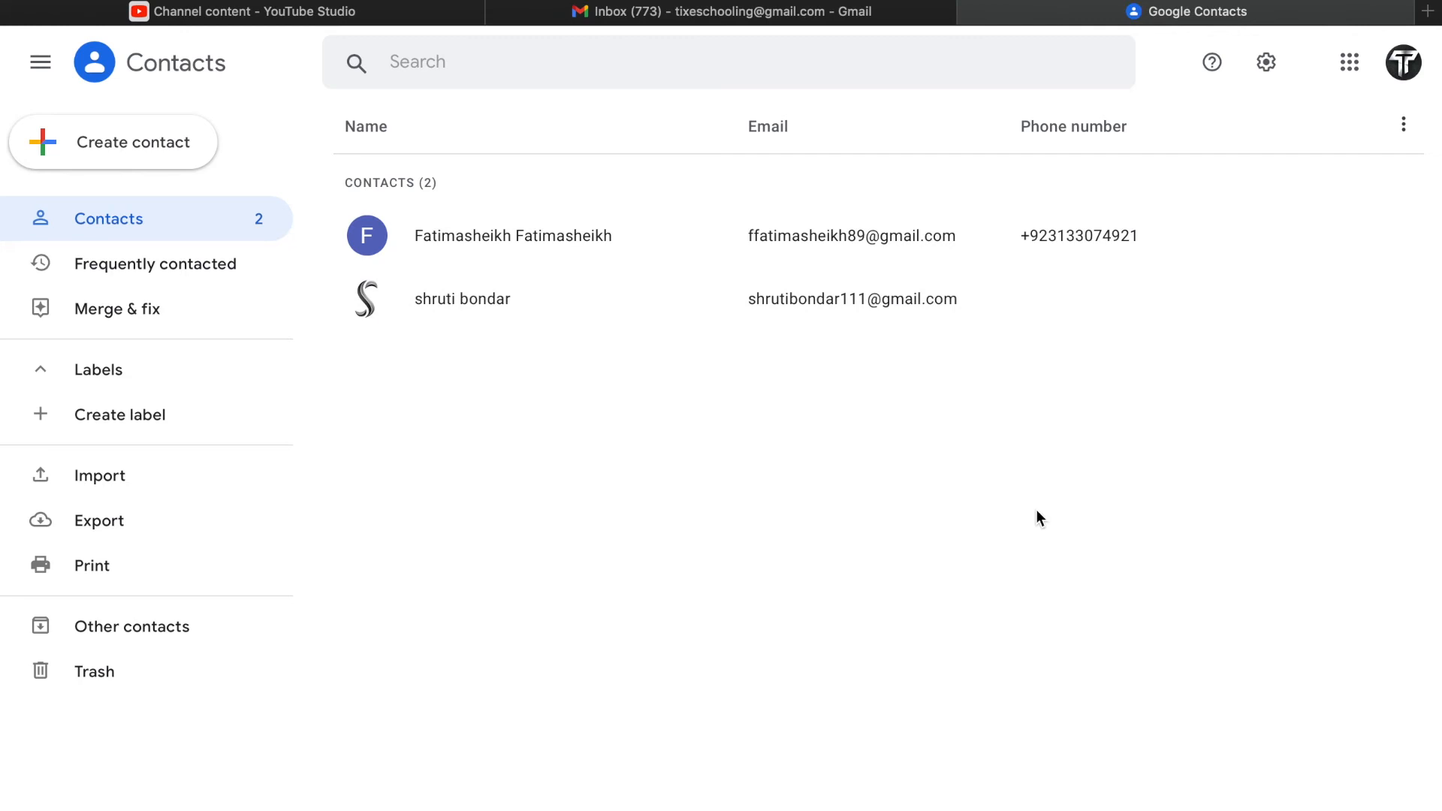
{"action": "mouse_move", "coordinate": [512, 205]}
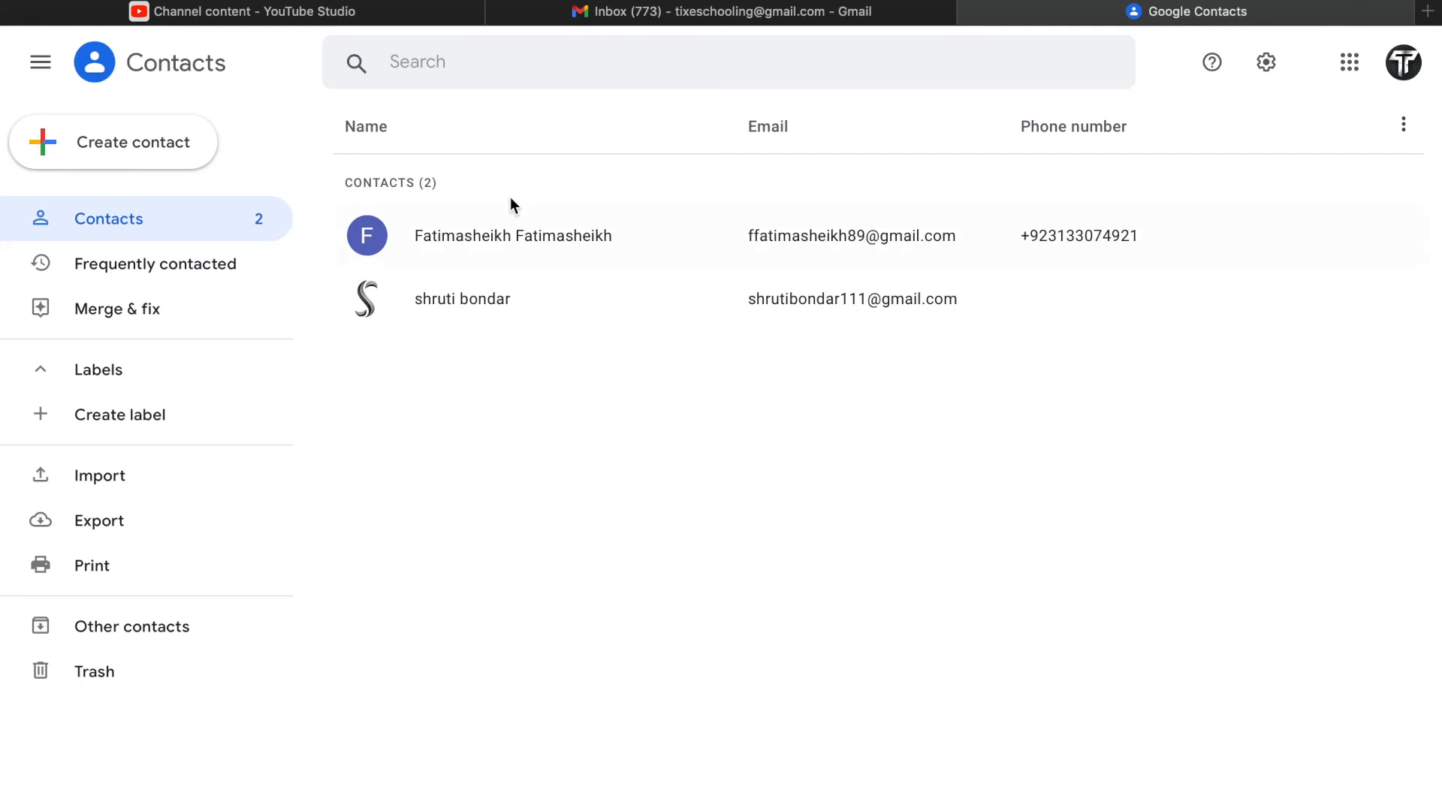
{"action": "mouse_move", "coordinate": [236, 308]}
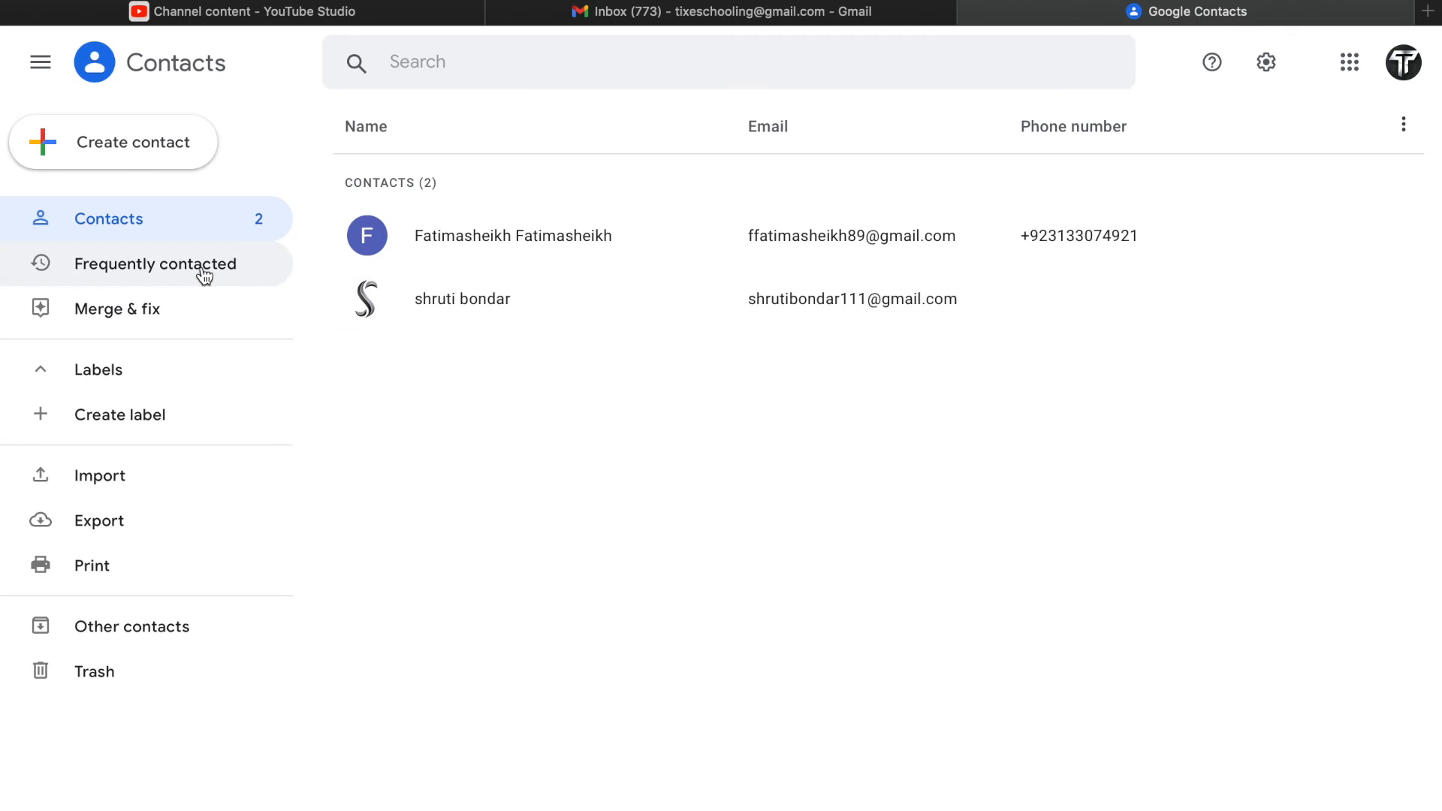
Select Frequently contacted in the Contacts left sidebar
{"action": "left_click", "coordinate": [155, 264]}
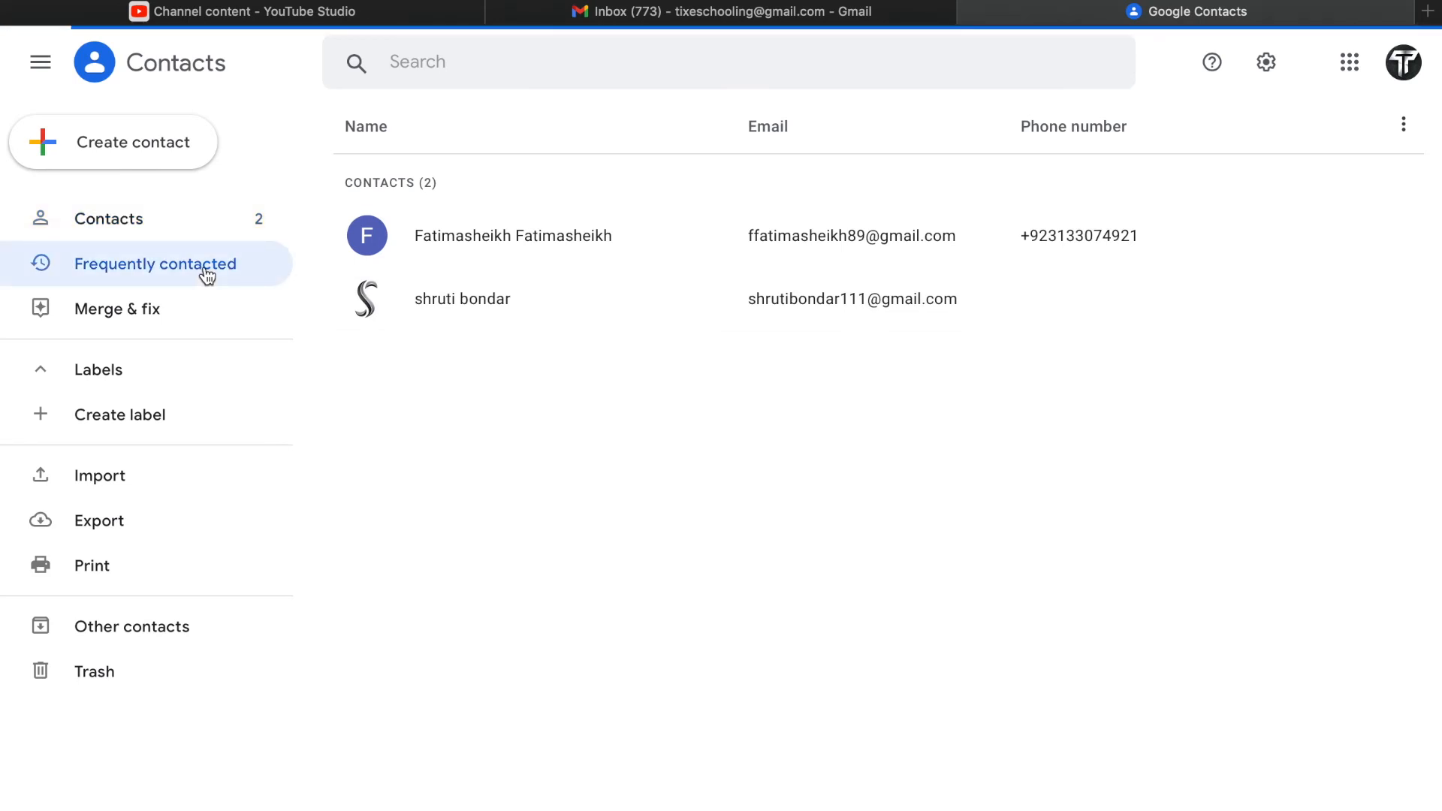
Load and scroll the Frequently contacted names and emails, then return to the Gmail inbox tab
{"action": "left_click", "coordinate": [155, 264]}
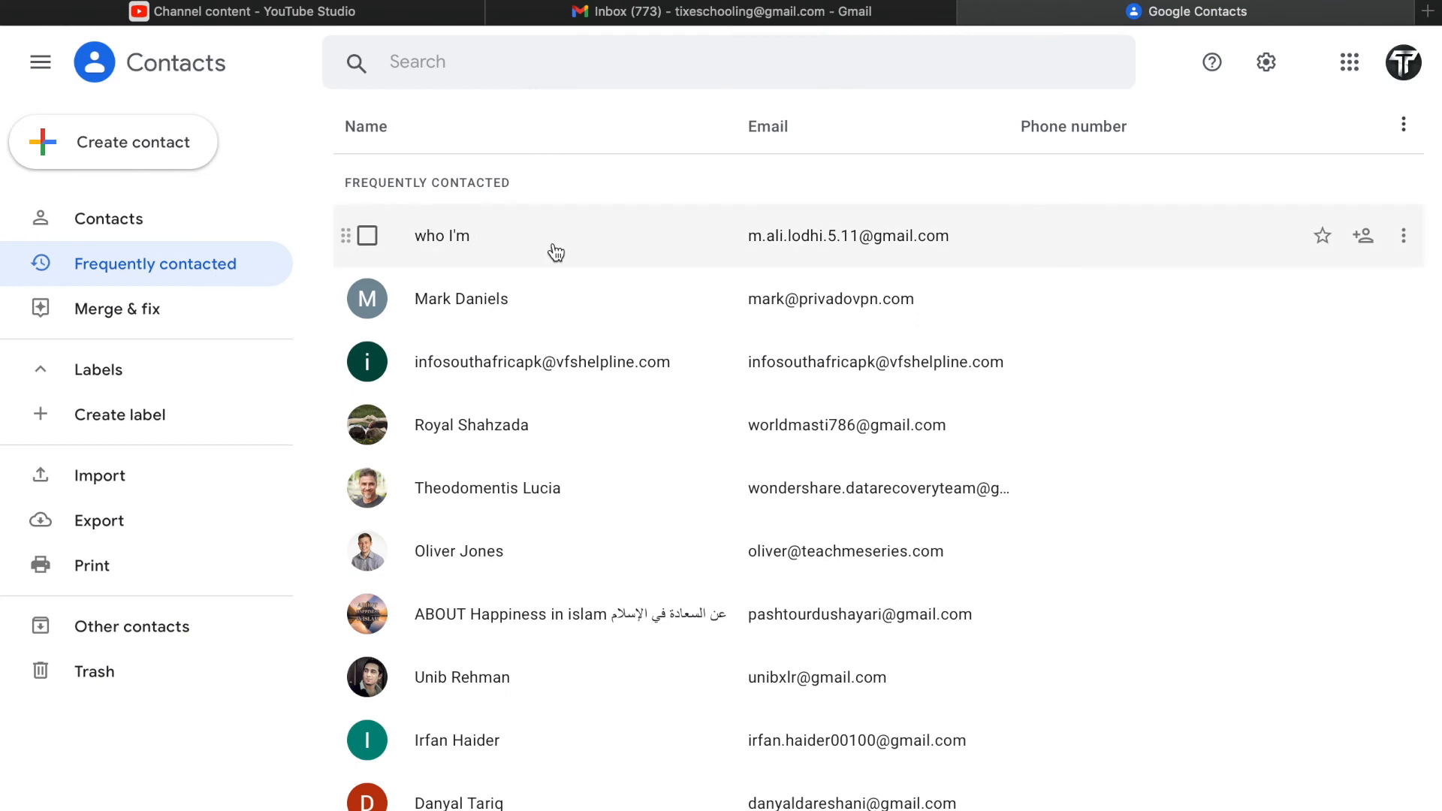
{"action": "scroll", "scroll_direction": "down", "scroll_amount": 3}
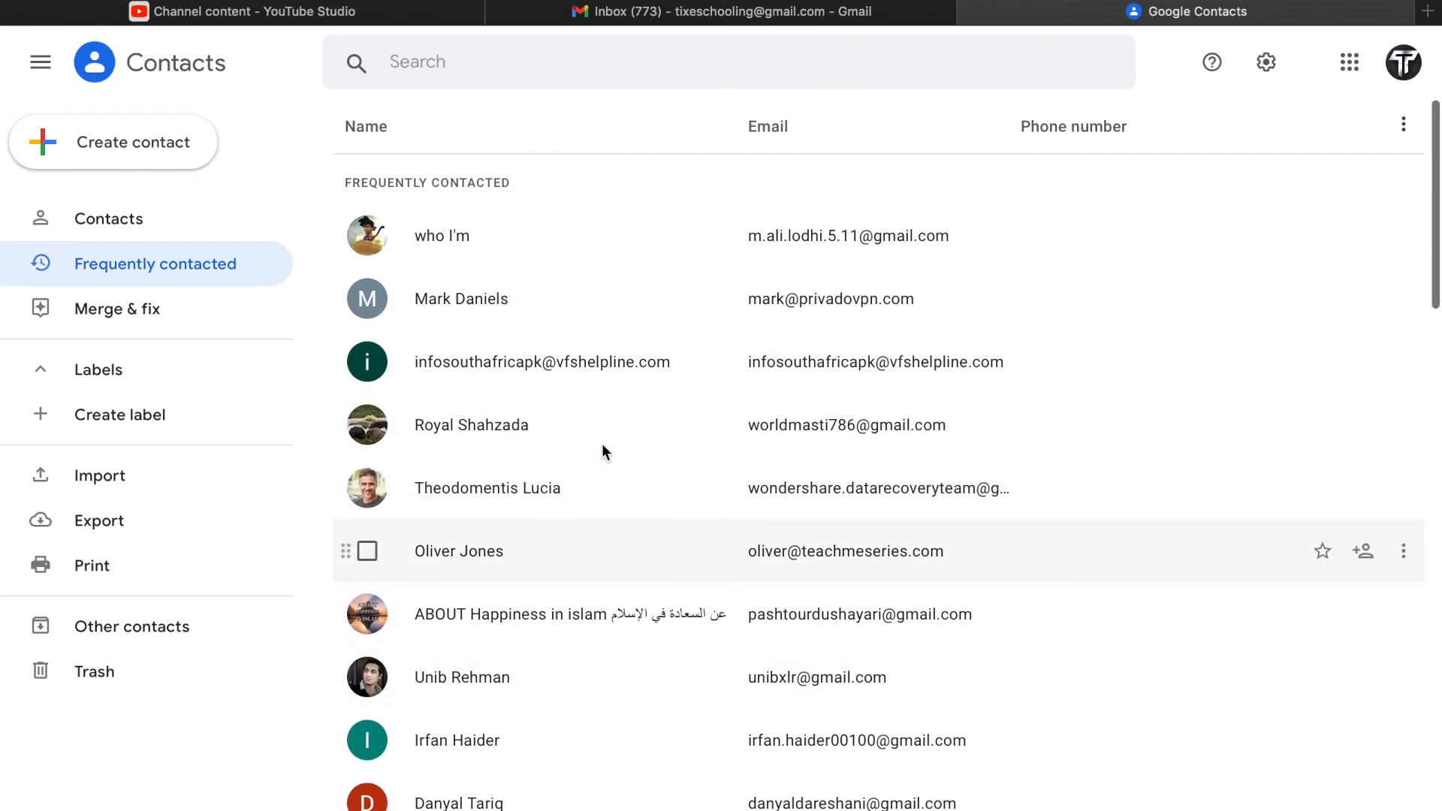
{"action": "mouse_move", "coordinate": [581, 265]}
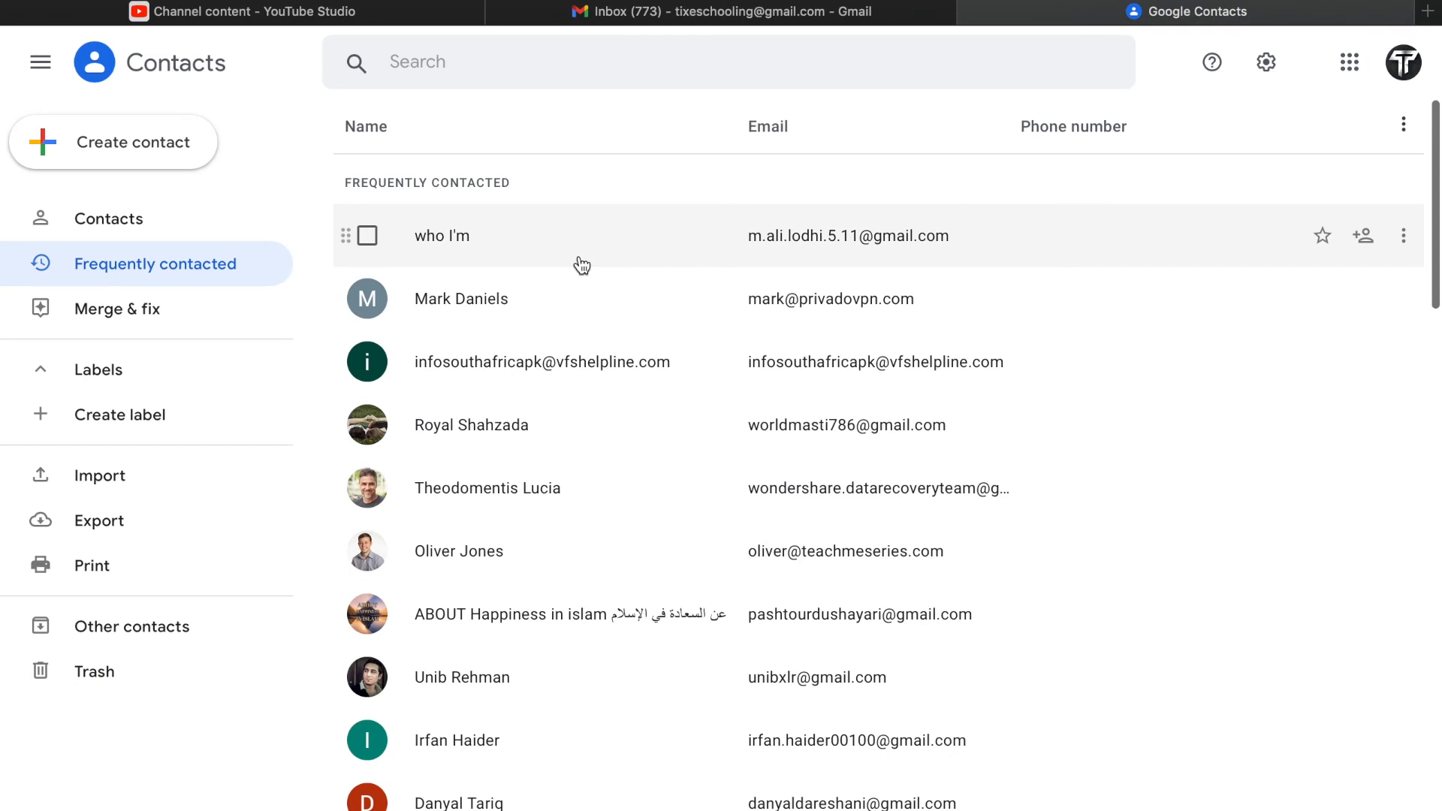
{"action": "mouse_move", "coordinate": [627, 272]}
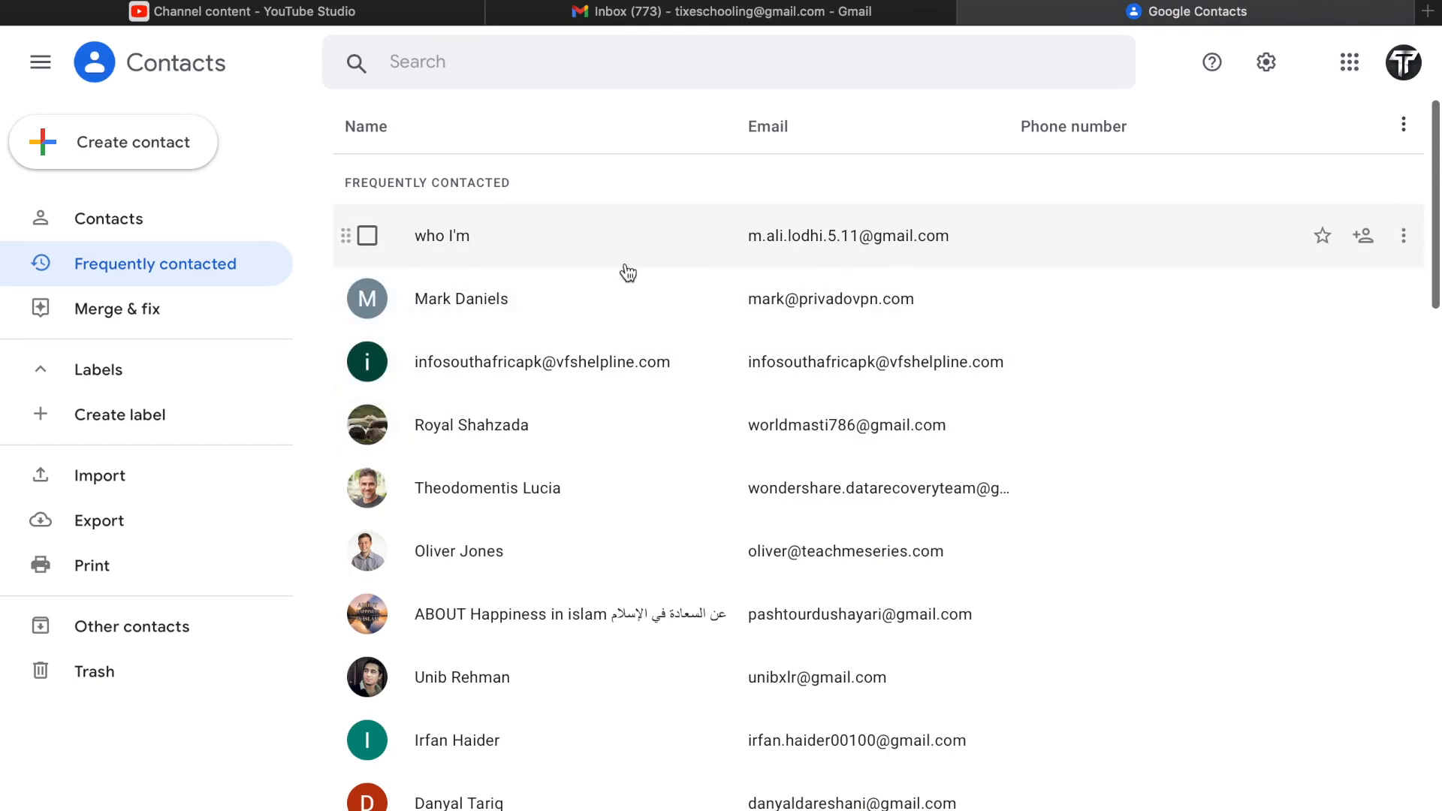
{"action": "mouse_move", "coordinate": [712, 615]}
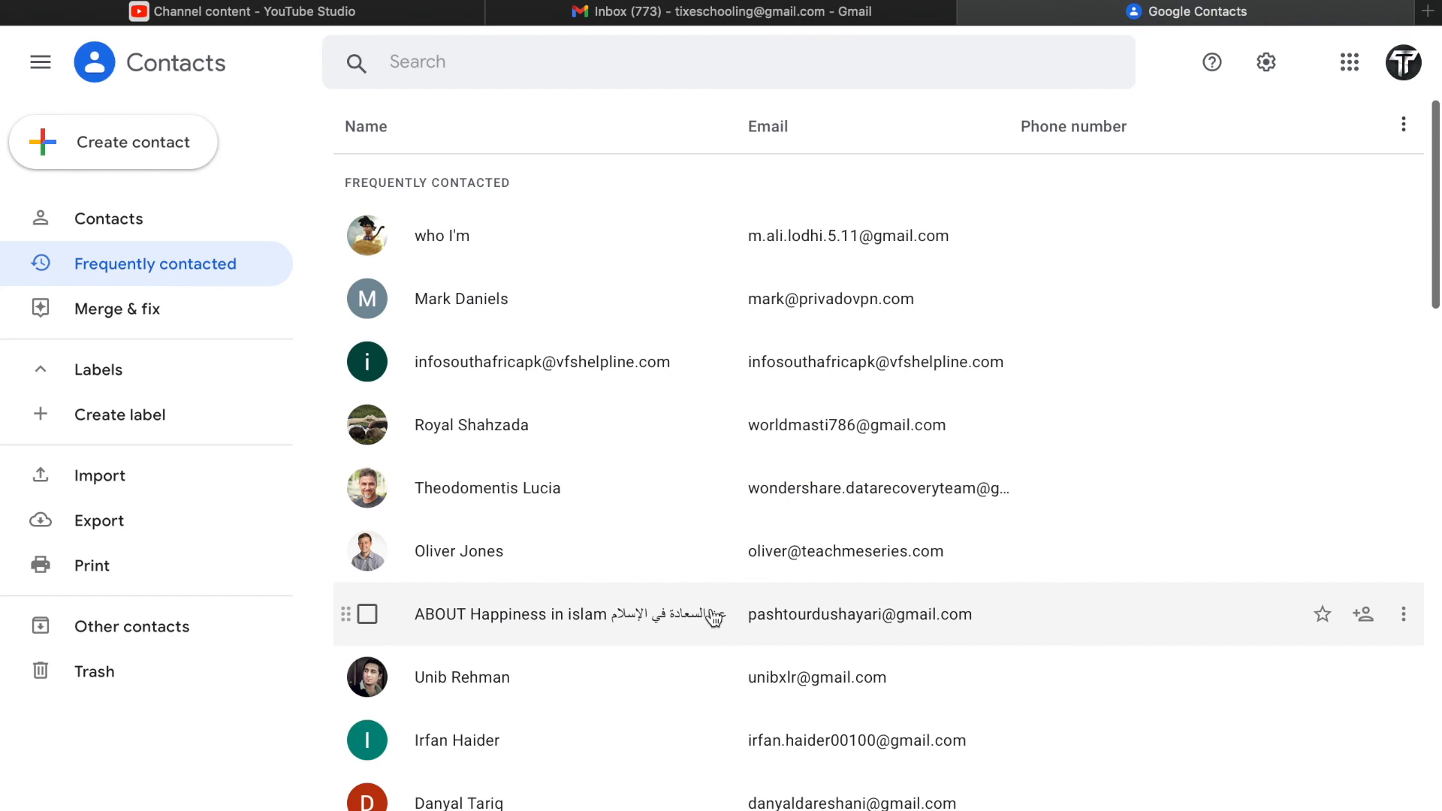
{"action": "mouse_move", "coordinate": [736, 361]}
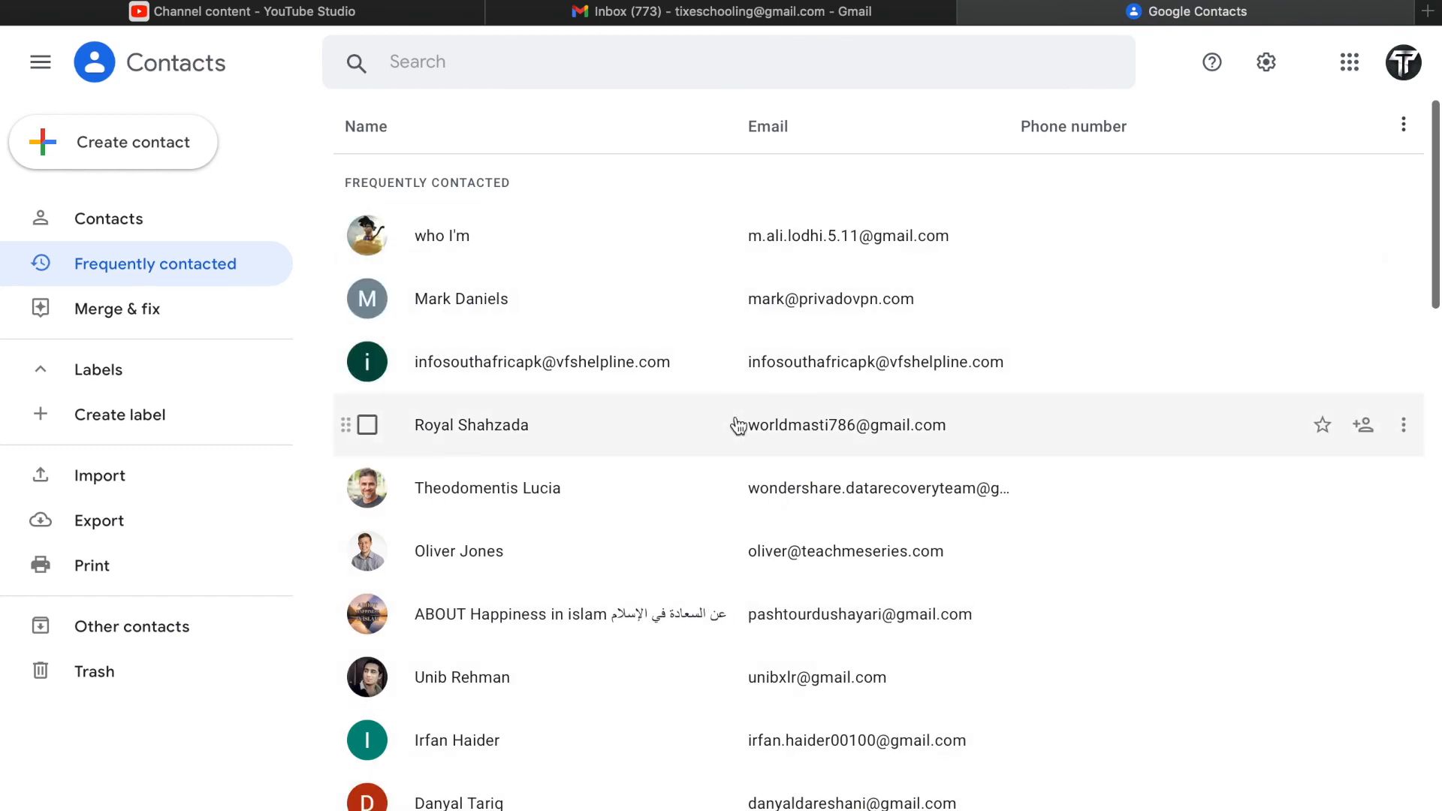
{"action": "mouse_move", "coordinate": [1080, 57]}
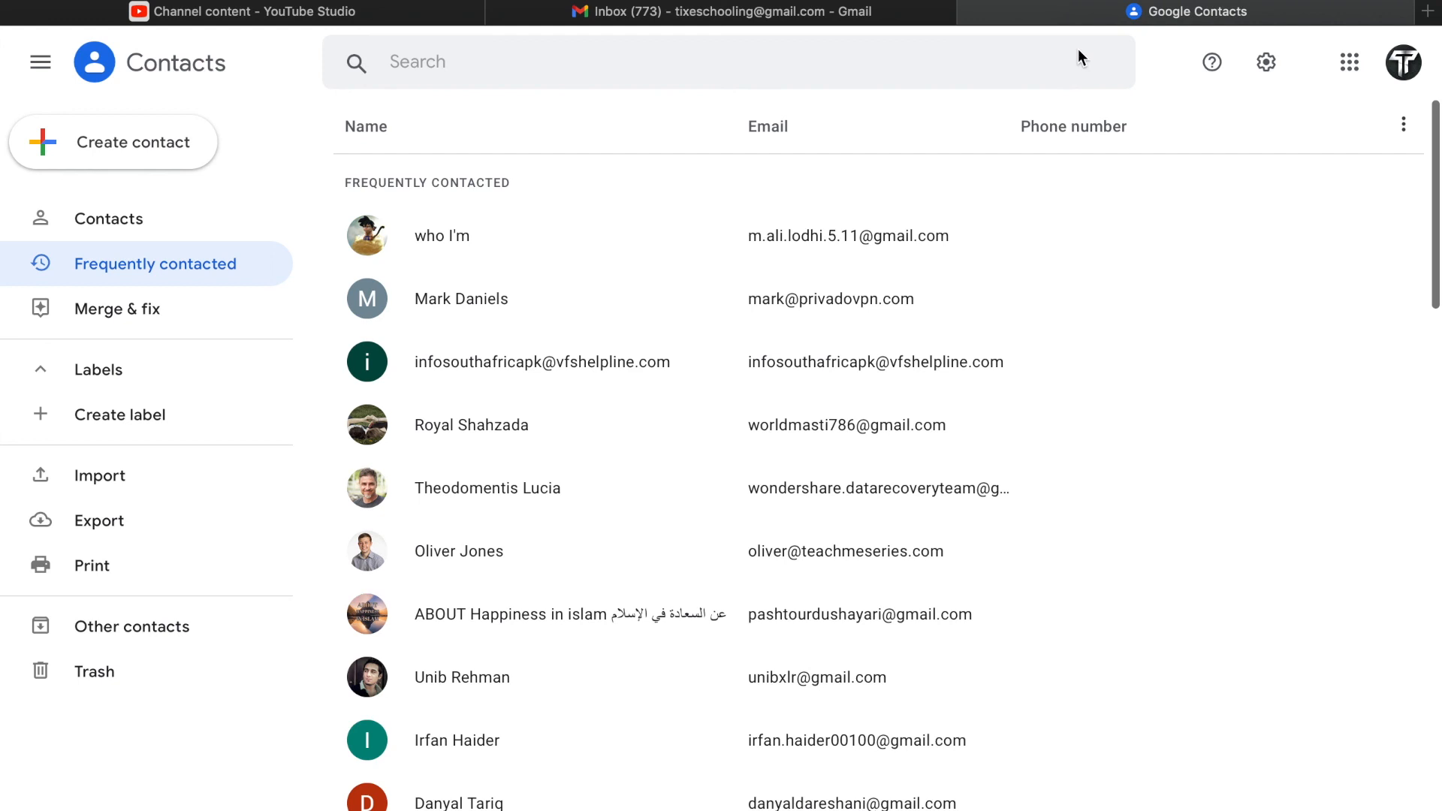
{"action": "left_click", "coordinate": [1066, 11]}
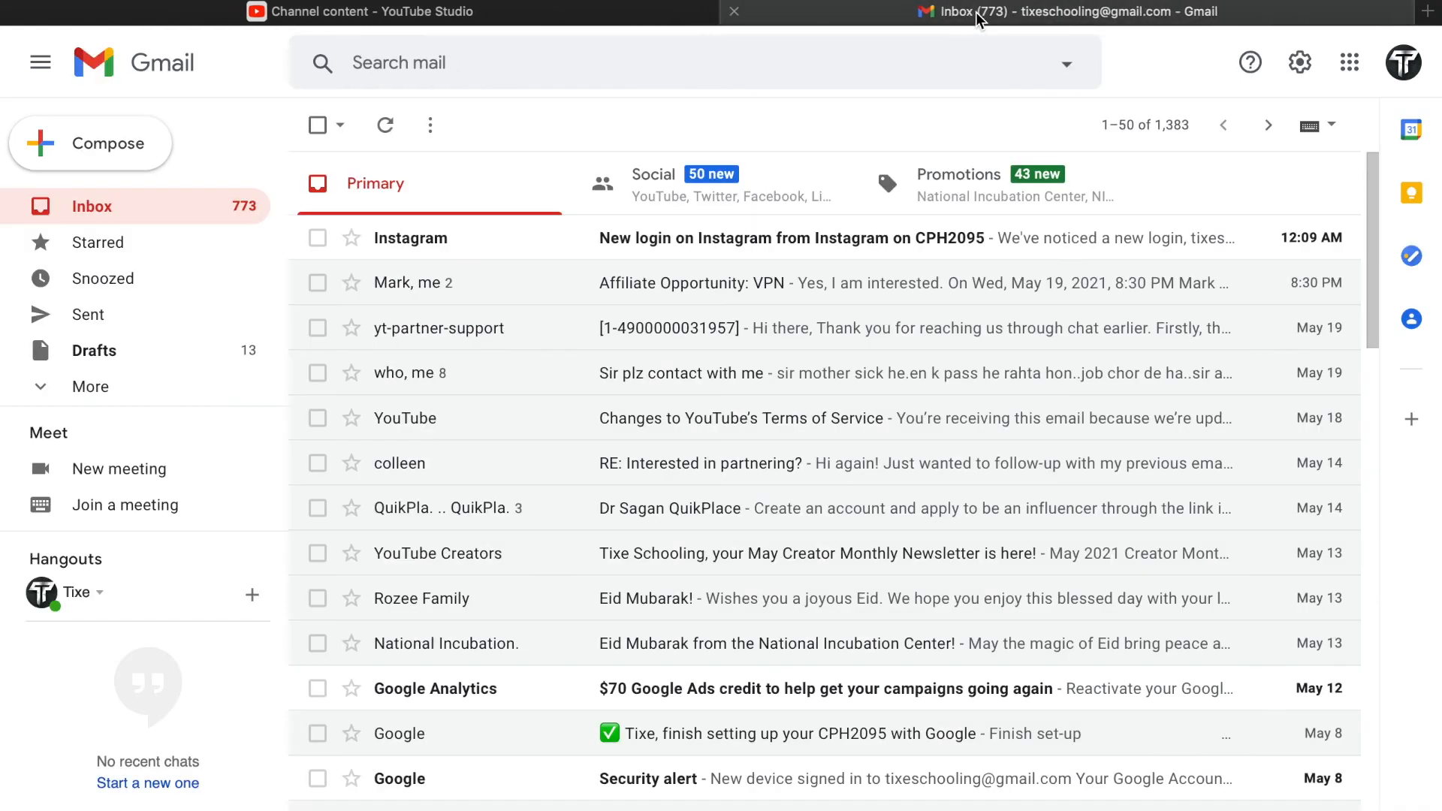